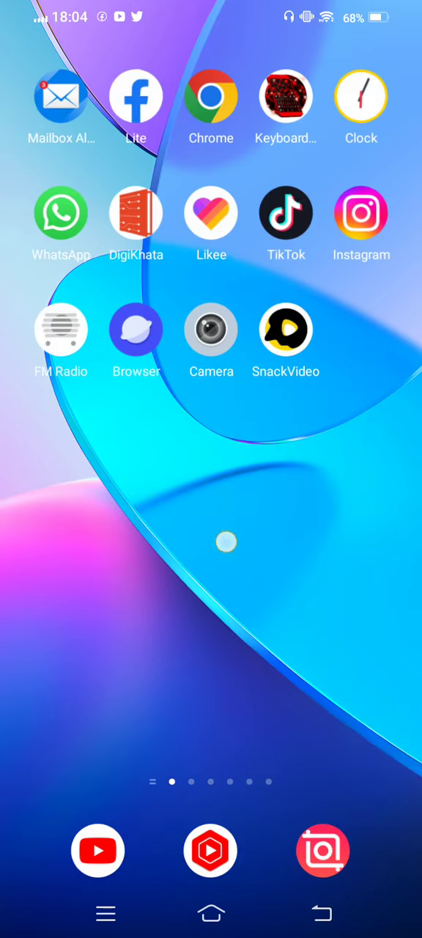
- Swipe left across four home-screen pages to reach the one with Snapchat and Settings
{"action": "scroll", "scroll_direction": "left", "scroll_amount": 3}
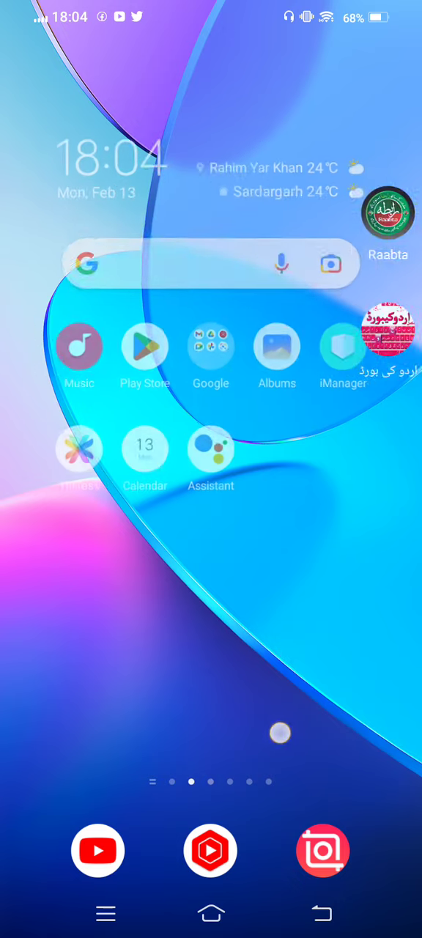
{"action": "scroll", "scroll_direction": "left", "scroll_amount": 3}
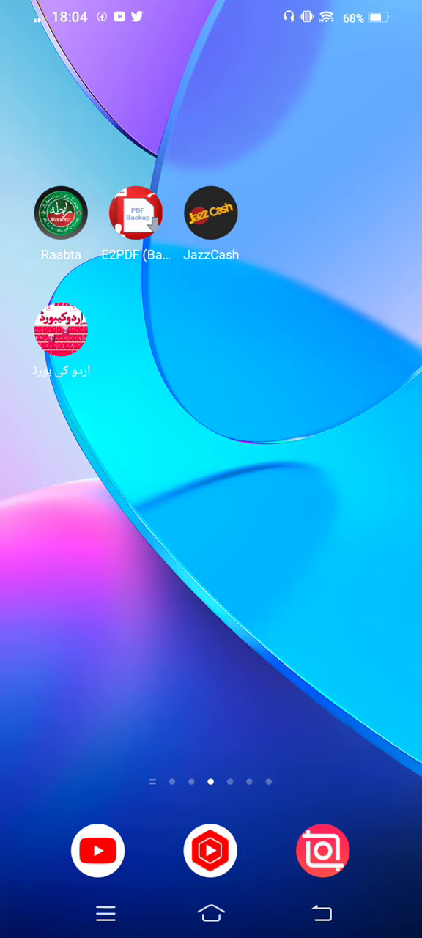
{"action": "scroll", "scroll_direction": "left", "scroll_amount": 3}
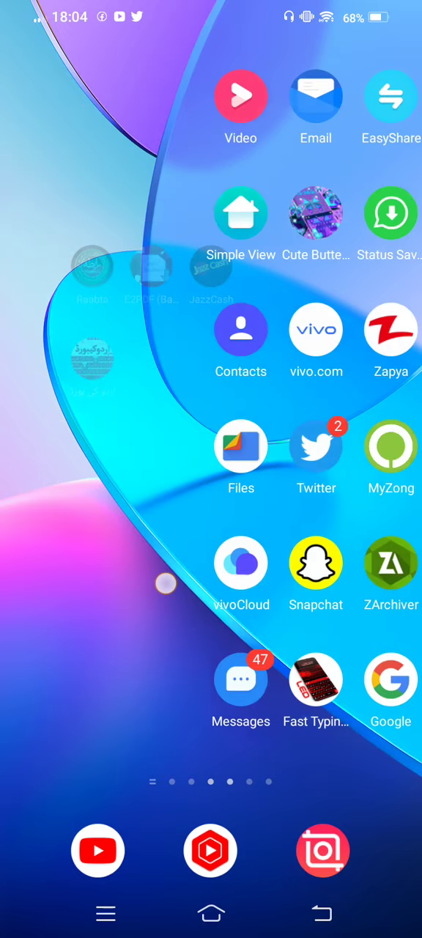
{"action": "scroll", "scroll_direction": "left", "scroll_amount": 3}
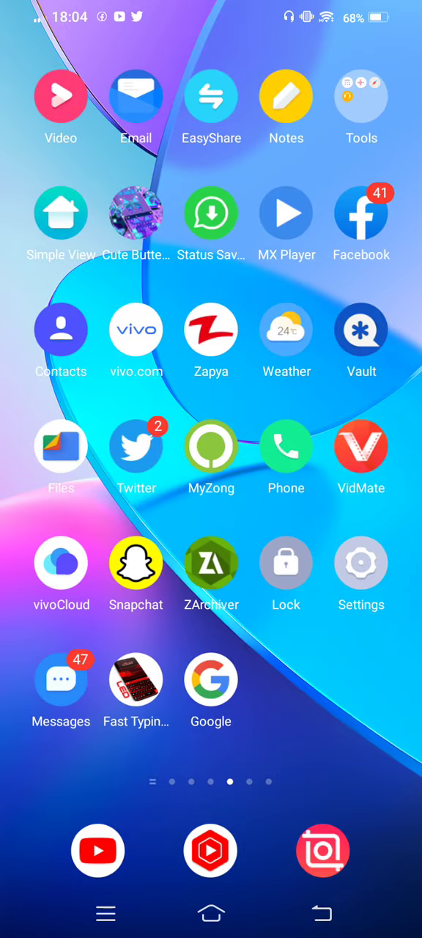
- Go from Settings into Apps & permissions and show the App manager list of installed apps
{"action": "left_click", "coordinate": [360, 563]}
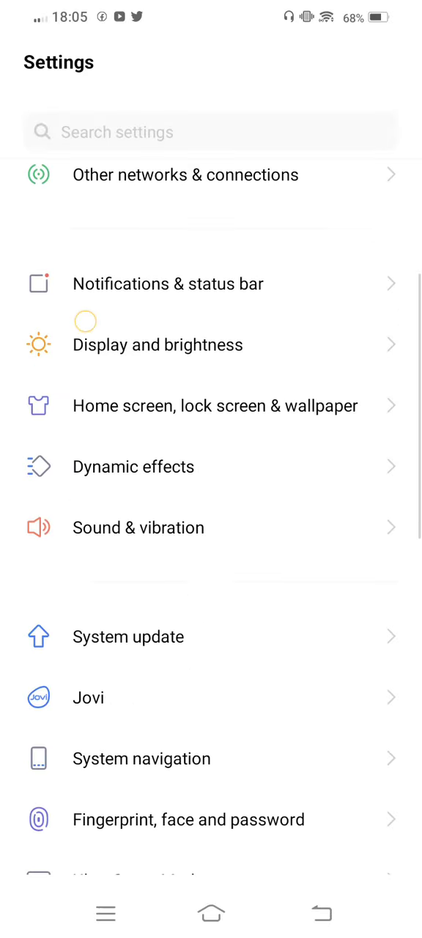
{"action": "scroll", "scroll_direction": "down", "scroll_amount": 3}
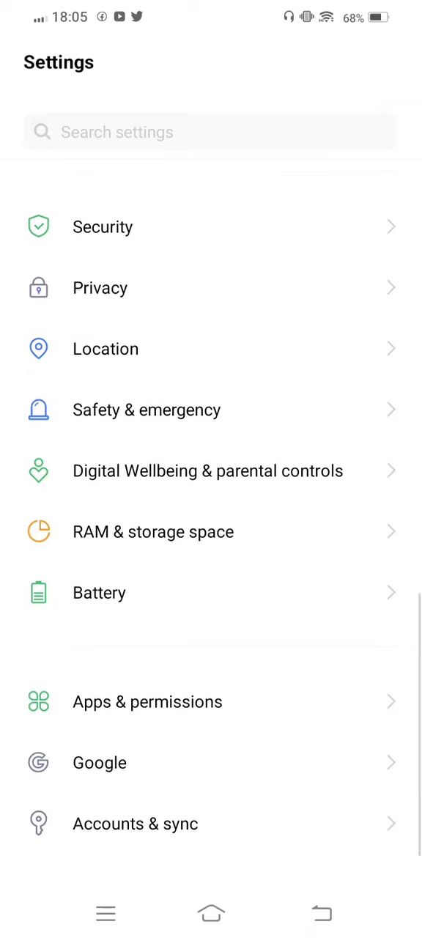
{"action": "left_click", "coordinate": [147, 701]}
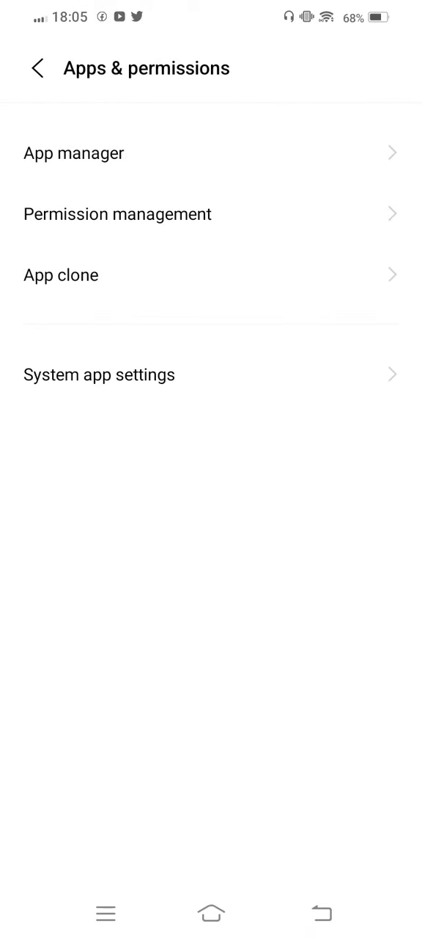
{"action": "left_click", "coordinate": [73, 152]}
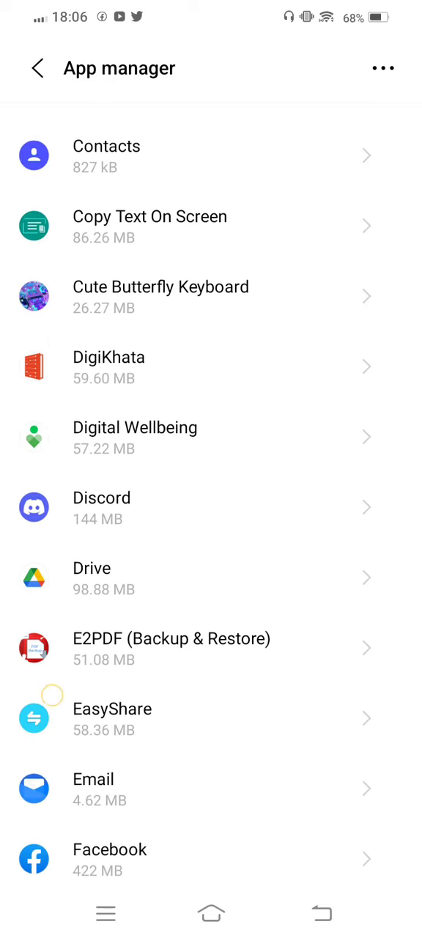
{"action": "scroll", "scroll_direction": "down", "scroll_amount": 3}
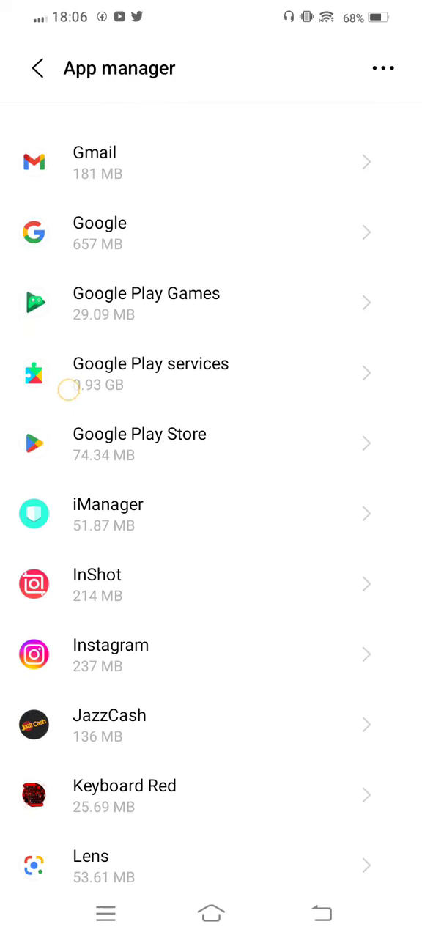
{"action": "scroll", "scroll_direction": "down", "scroll_amount": 3}
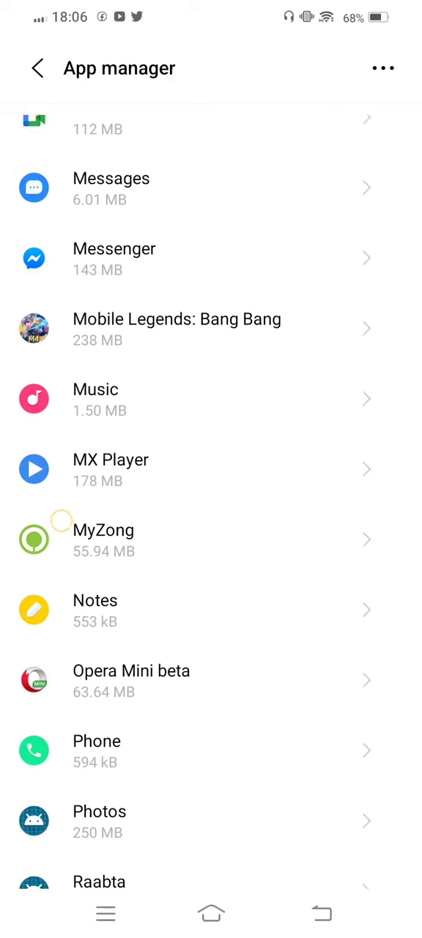
{"action": "scroll", "scroll_direction": "down", "scroll_amount": 3}
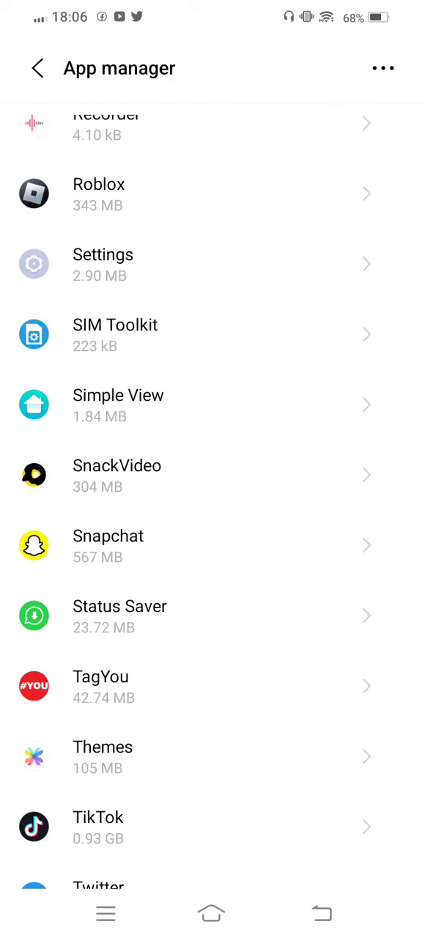
{"action": "left_click", "coordinate": [108, 536]}
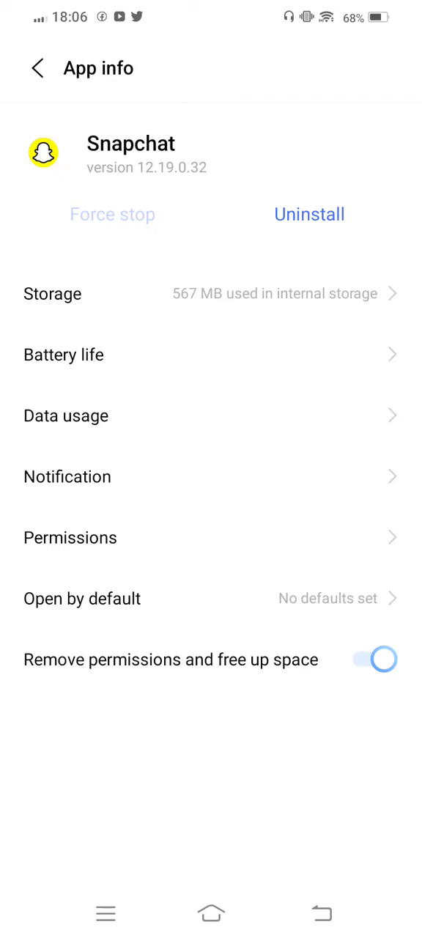
{"action": "left_click", "coordinate": [69, 537]}
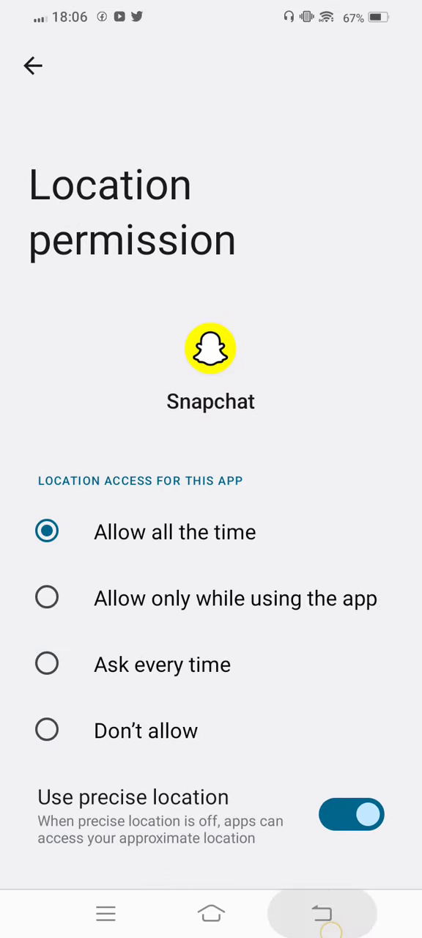
{"action": "left_click", "coordinate": [32, 66]}
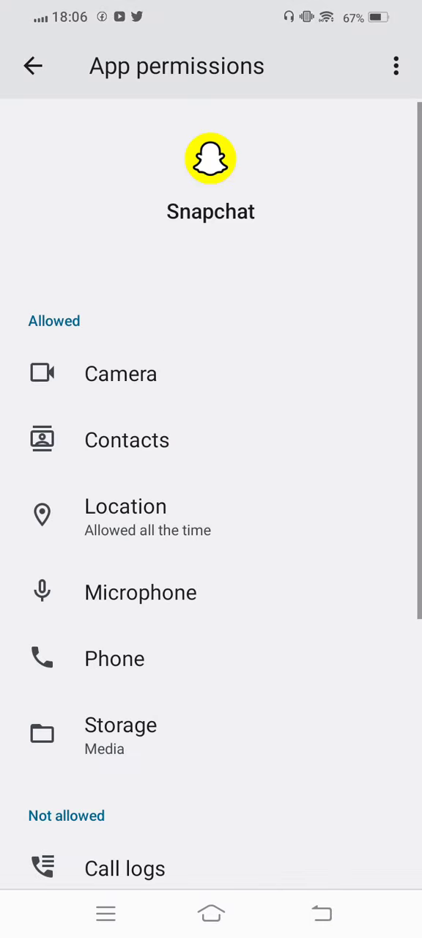
{"action": "left_click", "coordinate": [33, 65]}
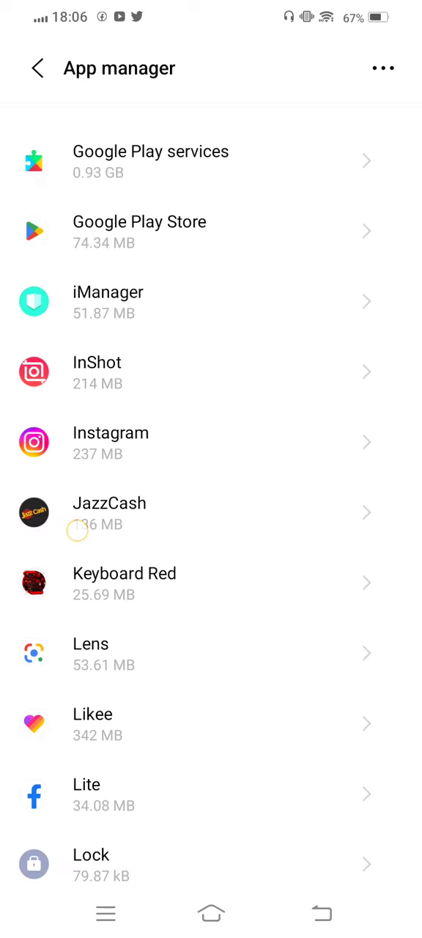
- Review the Camera app's permissions: Camera, Location, Microphone, Phone and Storage allowed
{"action": "scroll", "scroll_direction": "up", "scroll_amount": 3}
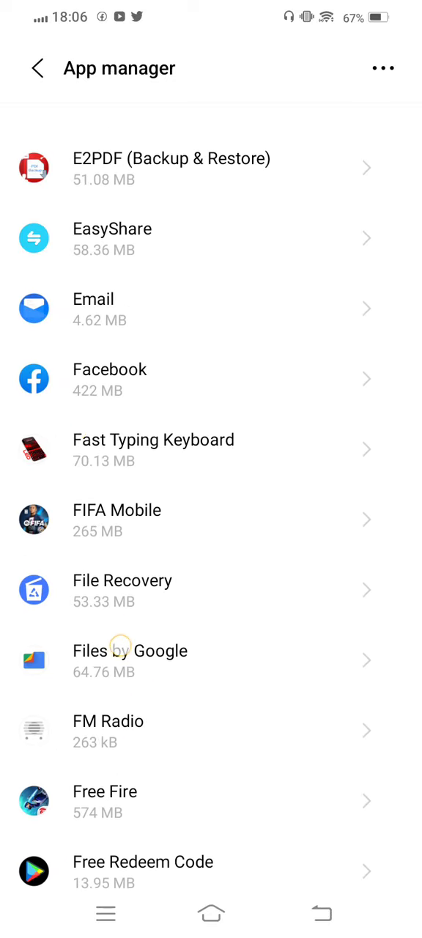
{"action": "scroll", "scroll_direction": "down", "scroll_amount": 3}
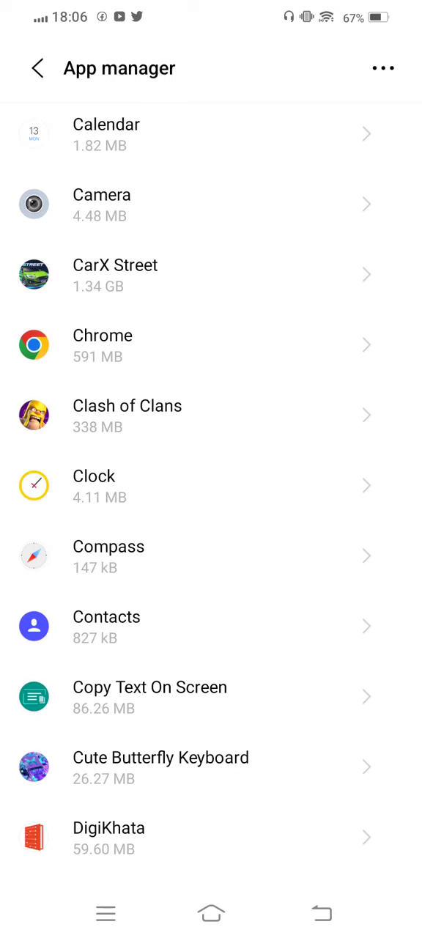
{"action": "left_click", "coordinate": [102, 203]}
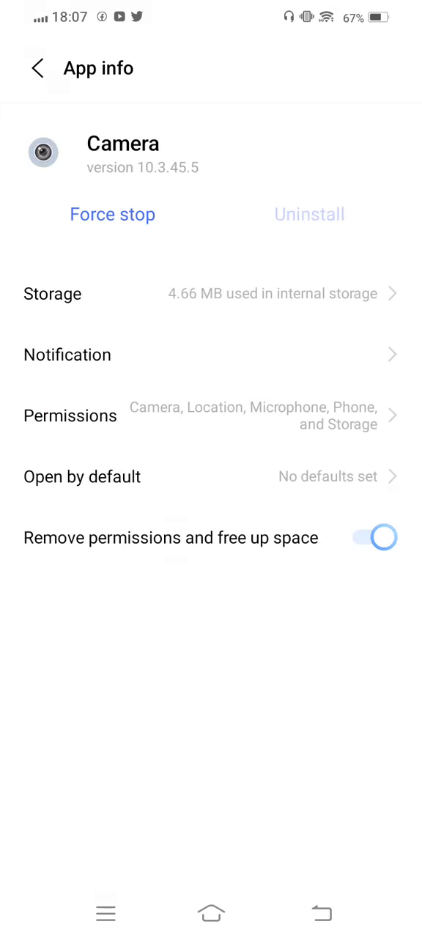
{"action": "left_click", "coordinate": [71, 414]}
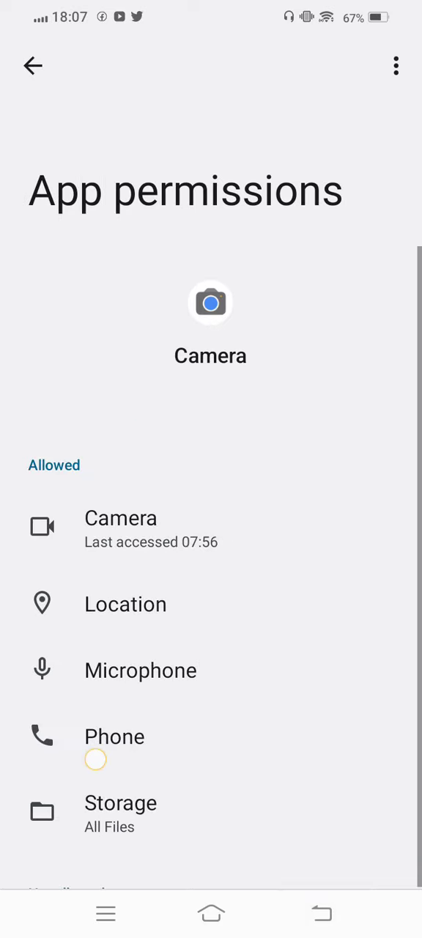
{"action": "left_click", "coordinate": [120, 803]}
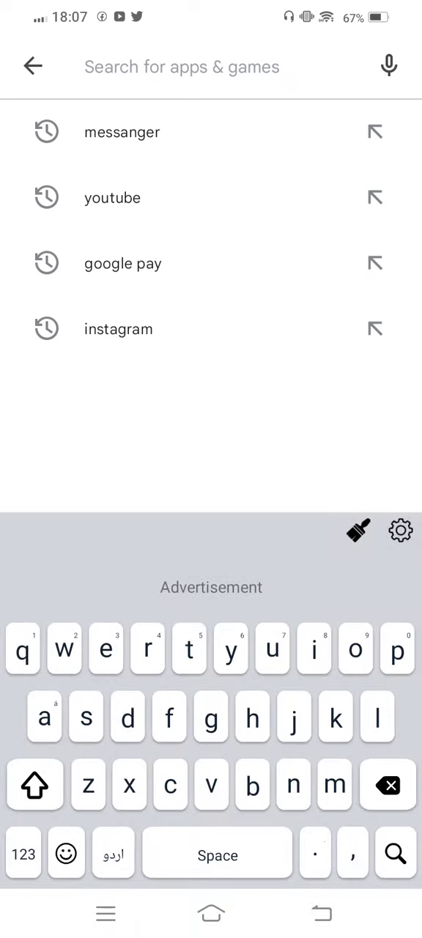
- Search Play Store for 'sn' and bring up Snapchat's listing offering an update
{"action": "type", "text": "snapchat"}
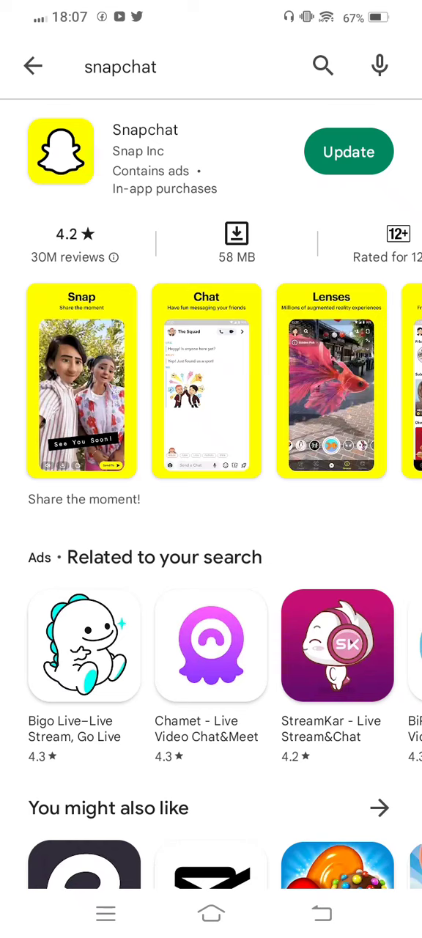
{"action": "left_click", "coordinate": [349, 151]}
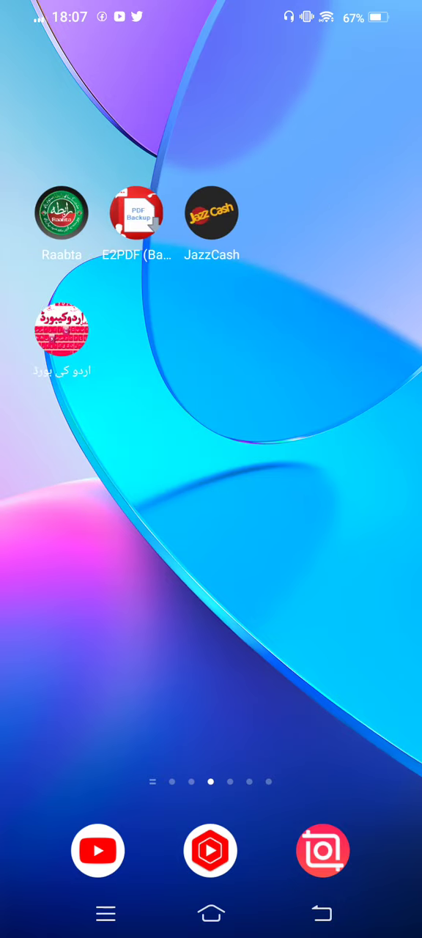
{"action": "scroll", "scroll_direction": "right", "scroll_amount": 3}
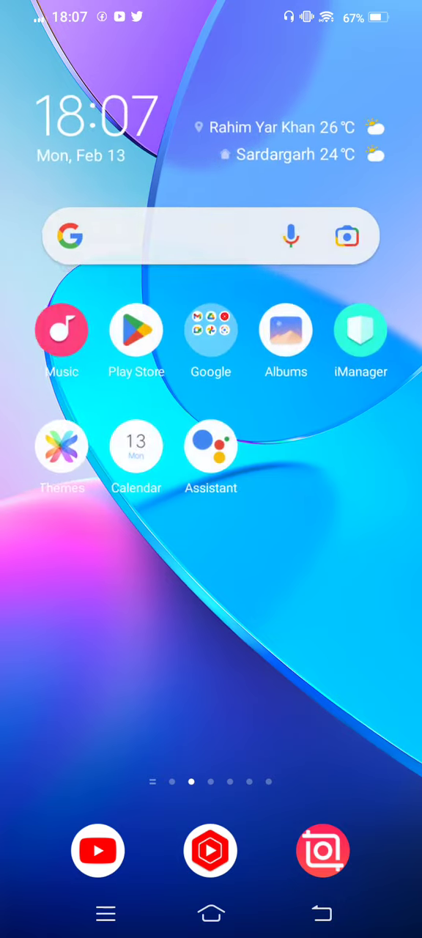
{"action": "scroll", "scroll_direction": "left", "scroll_amount": 3}
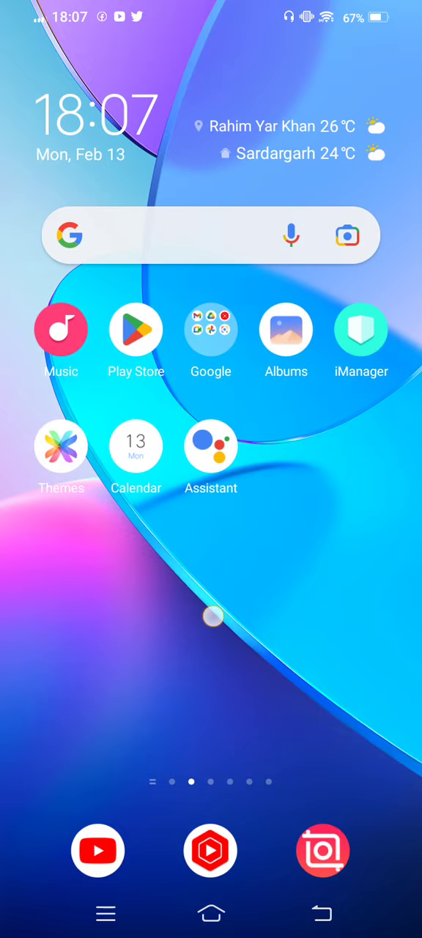
{"action": "scroll", "scroll_direction": "left", "scroll_amount": 3}
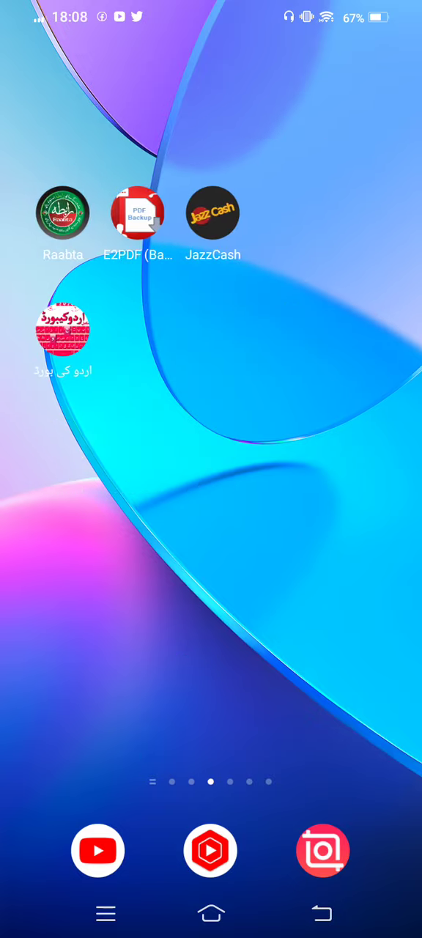